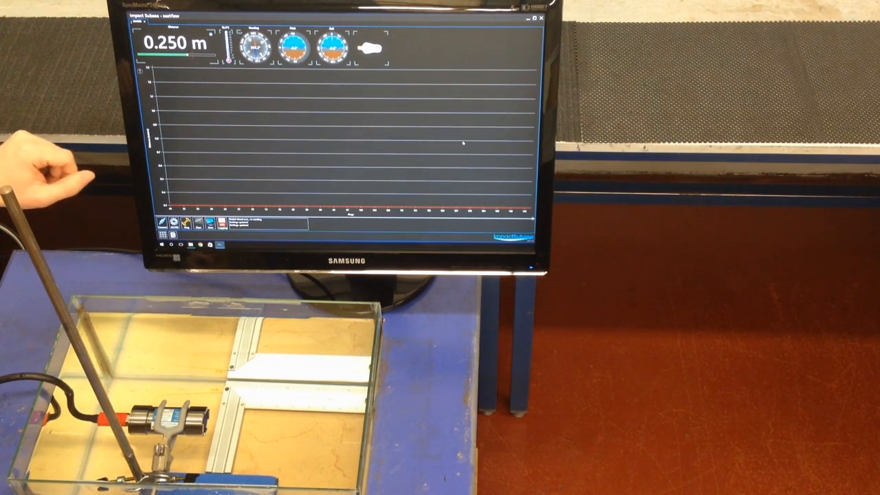
mouse_move(172, 124)
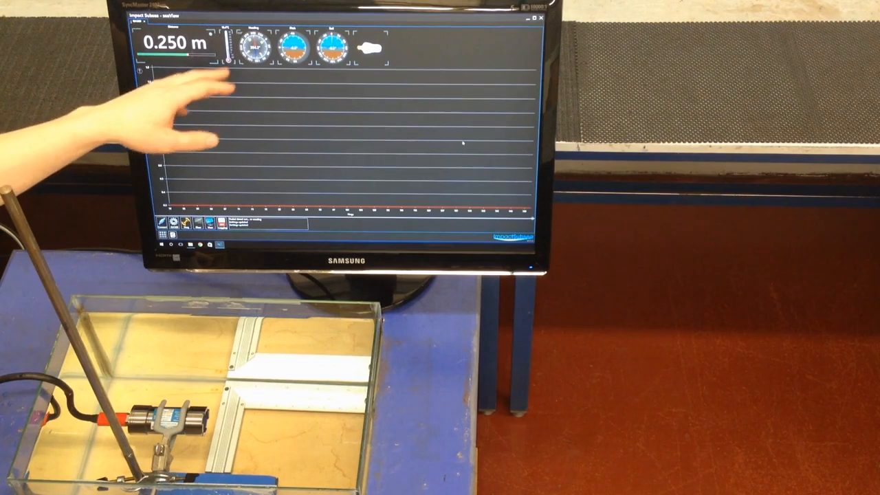